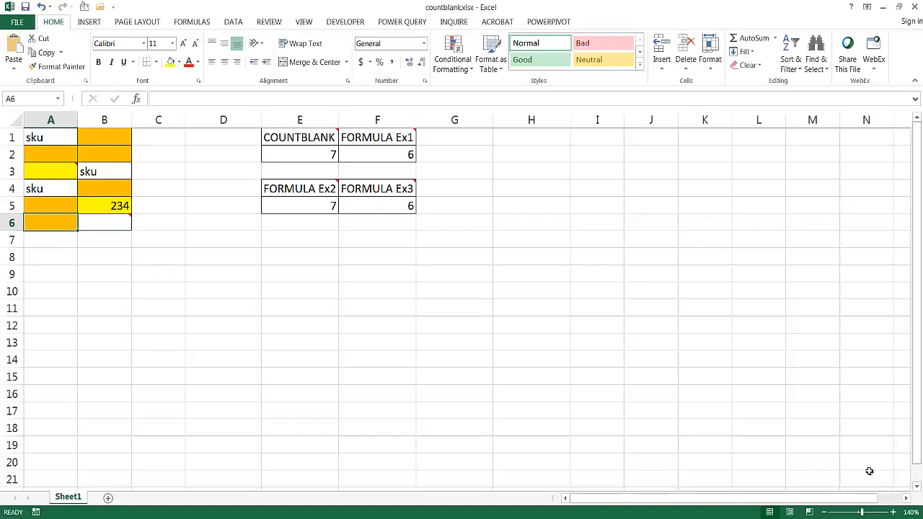
mouse_move(441, 389)
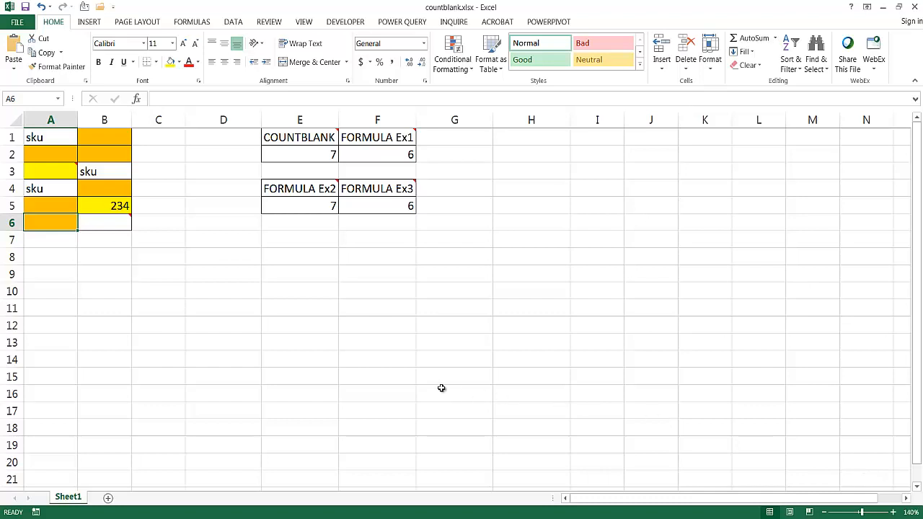
Inspect the cells of the coloured A1:B6 range and the COUNTBLANK formula in E2
click(50, 137)
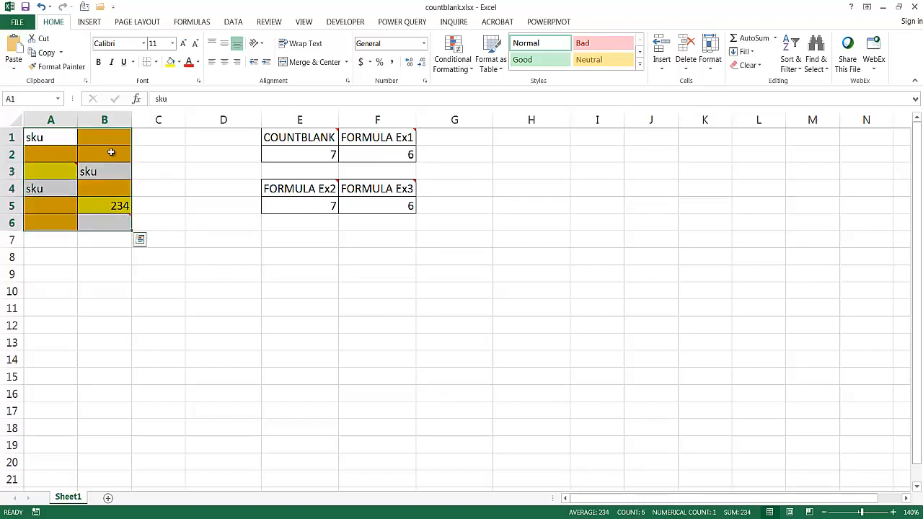
click(103, 152)
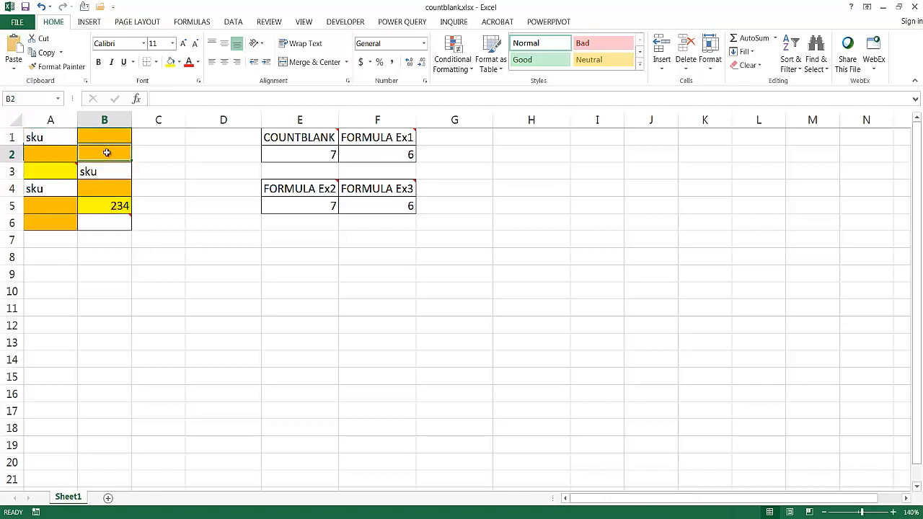
click(103, 187)
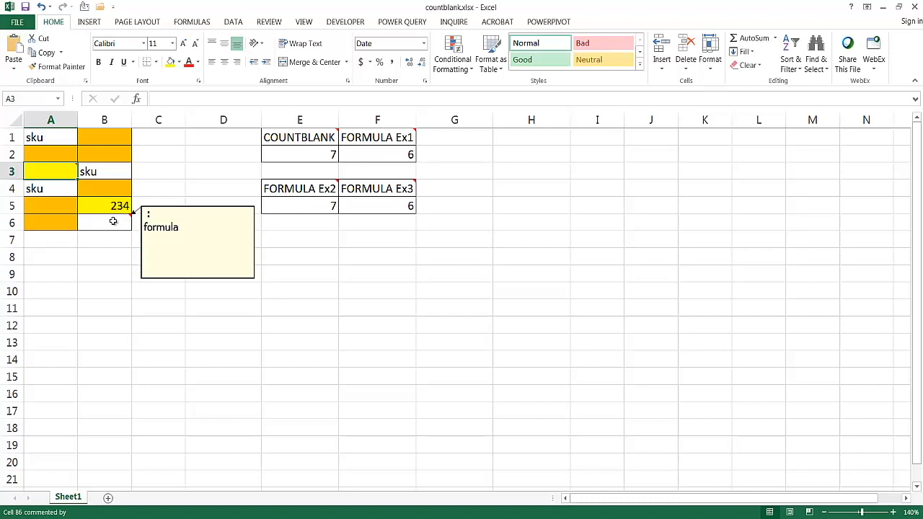
click(104, 222)
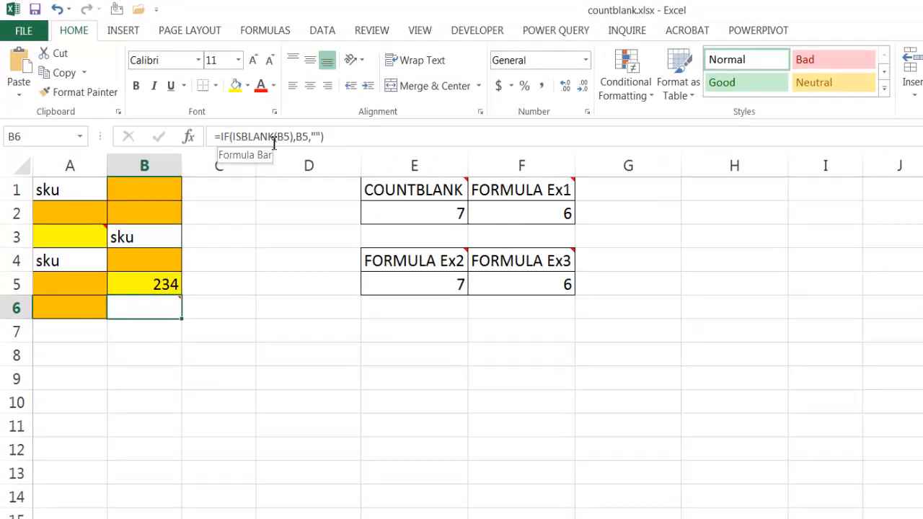
mouse_move(213, 216)
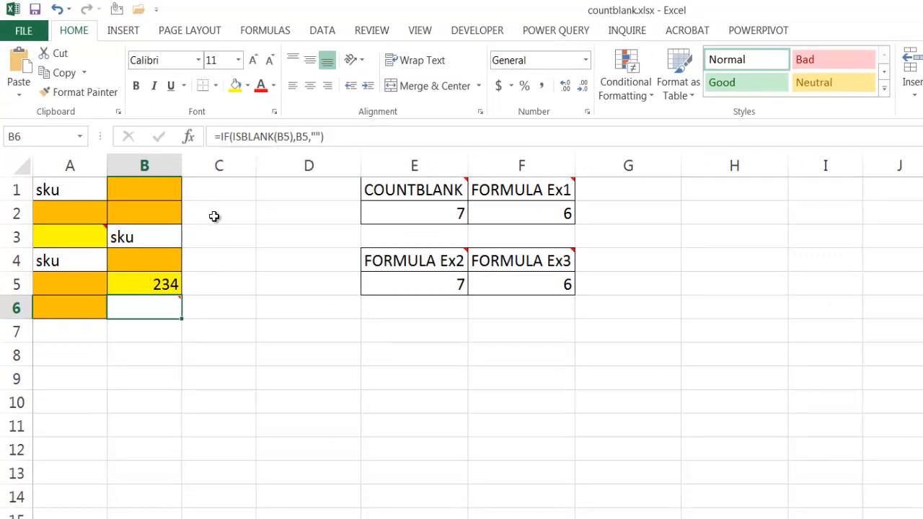
mouse_move(170, 281)
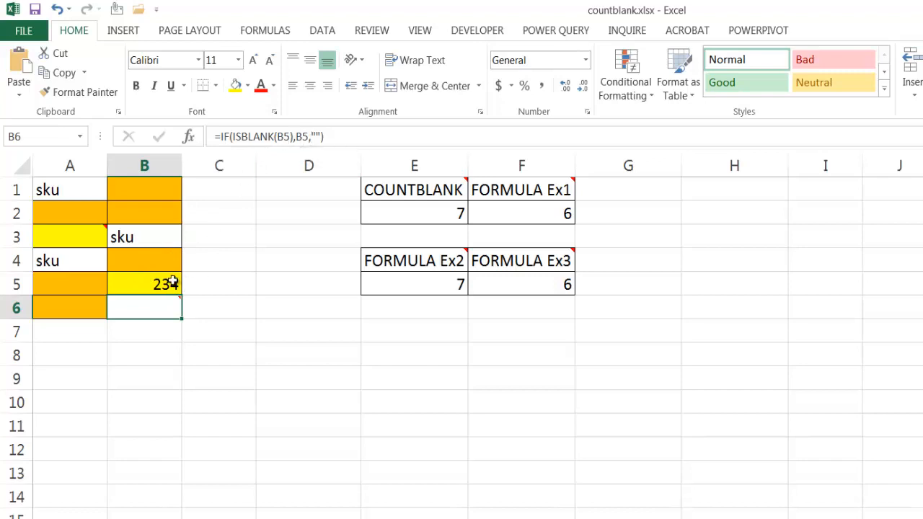
mouse_move(320, 137)
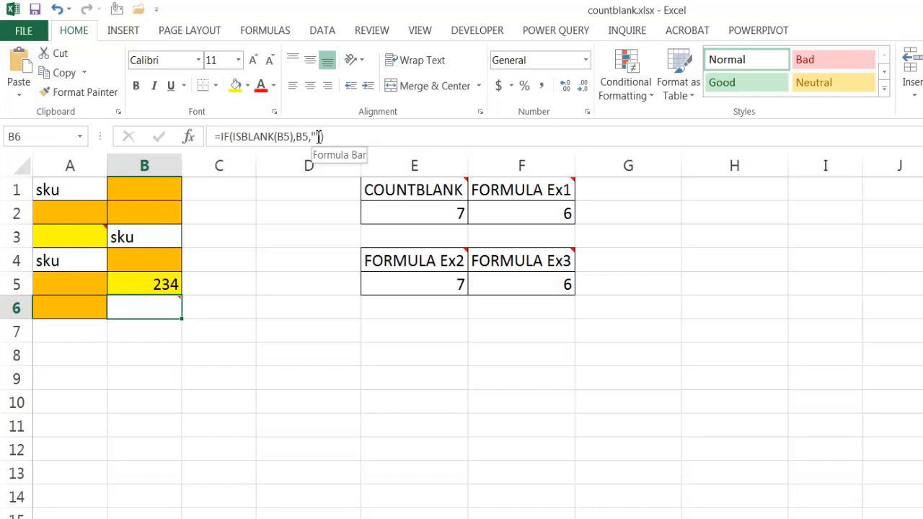
mouse_move(199, 280)
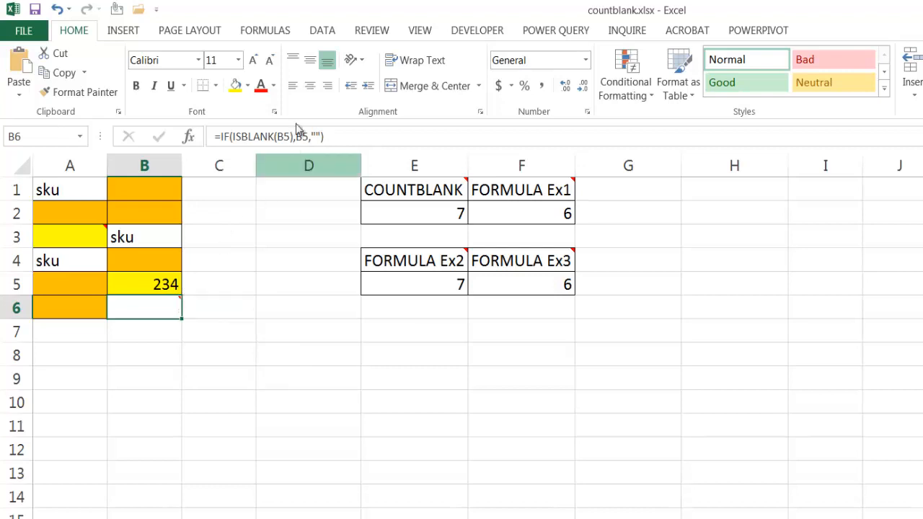
mouse_move(245, 338)
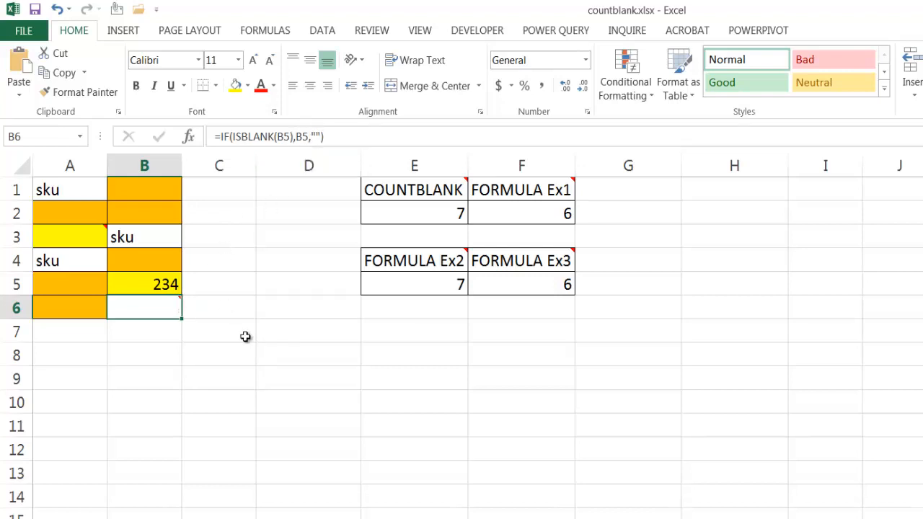
mouse_move(548, 213)
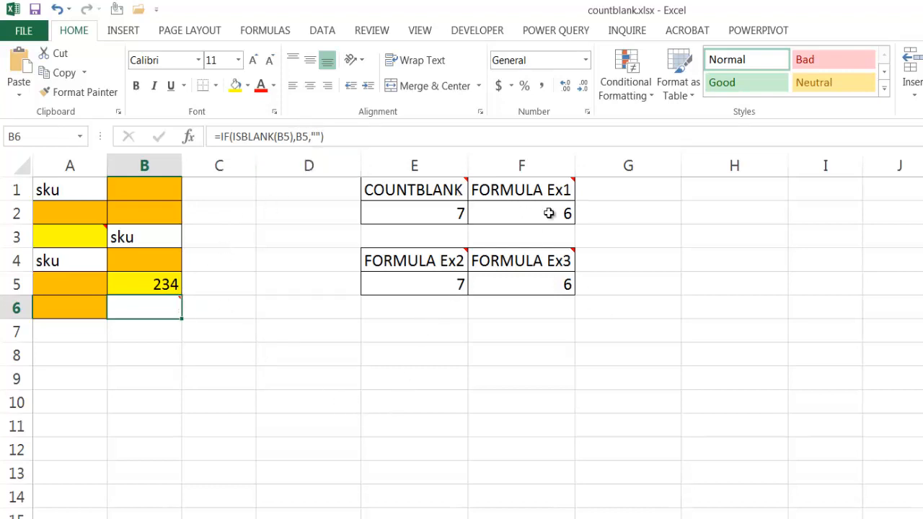
click(734, 330)
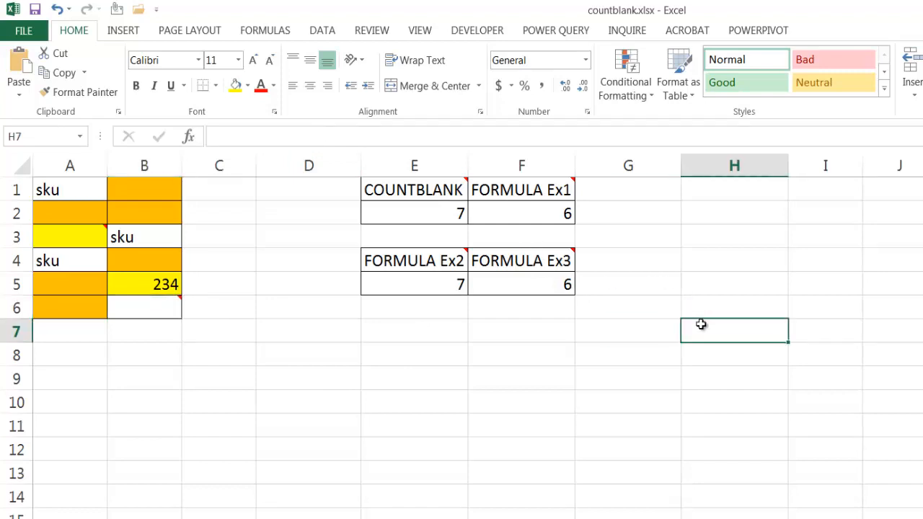
mouse_move(563, 230)
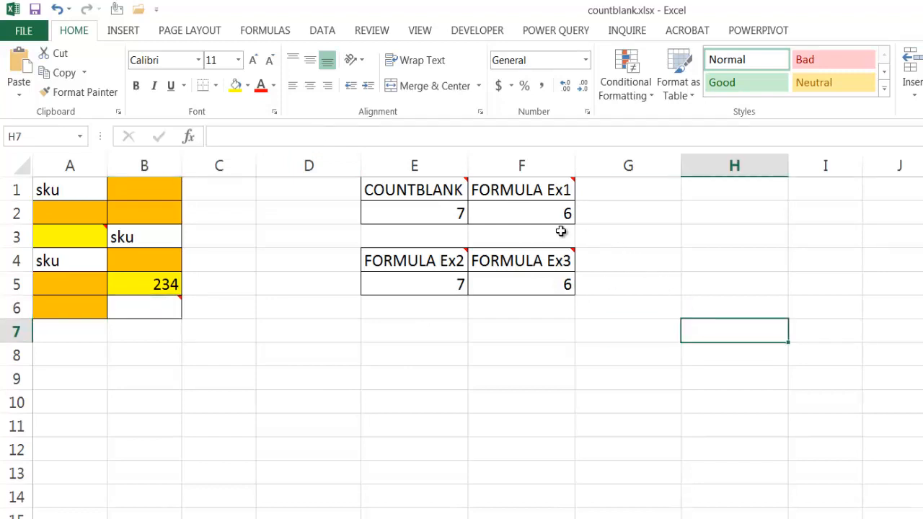
mouse_move(653, 256)
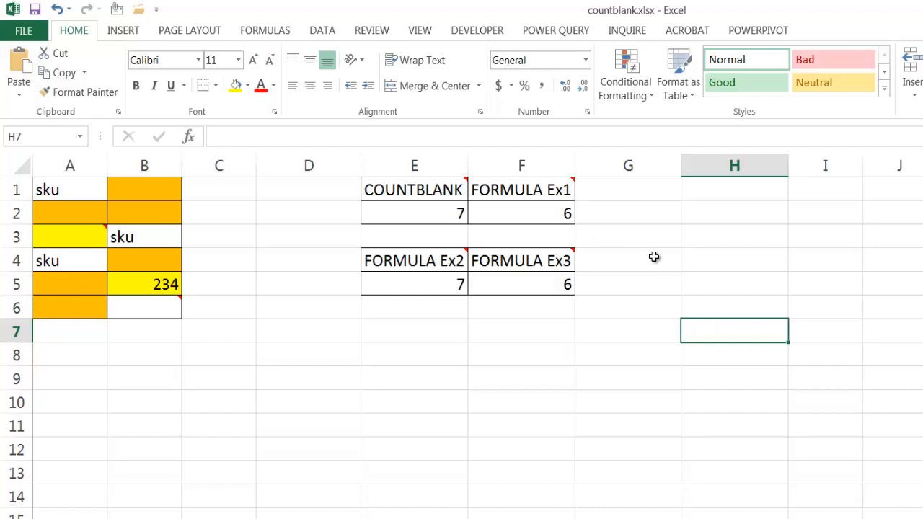
mouse_move(630, 320)
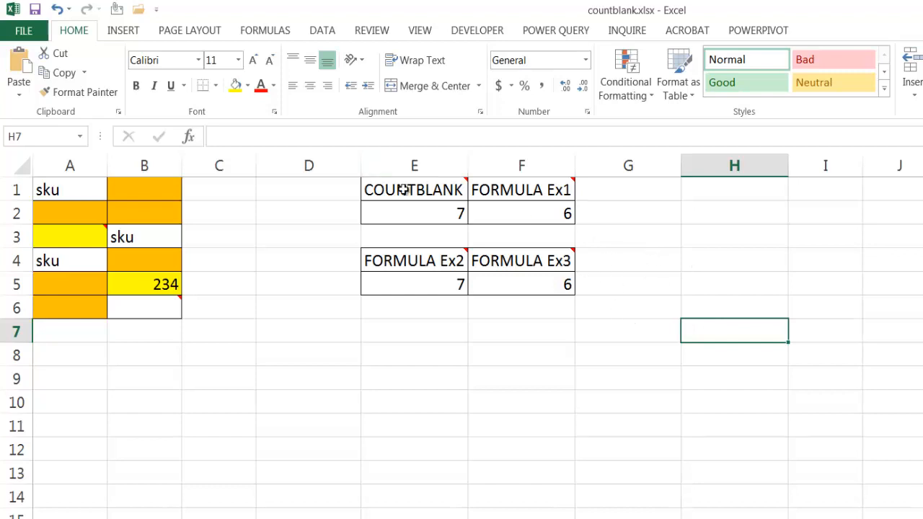
click(412, 213)
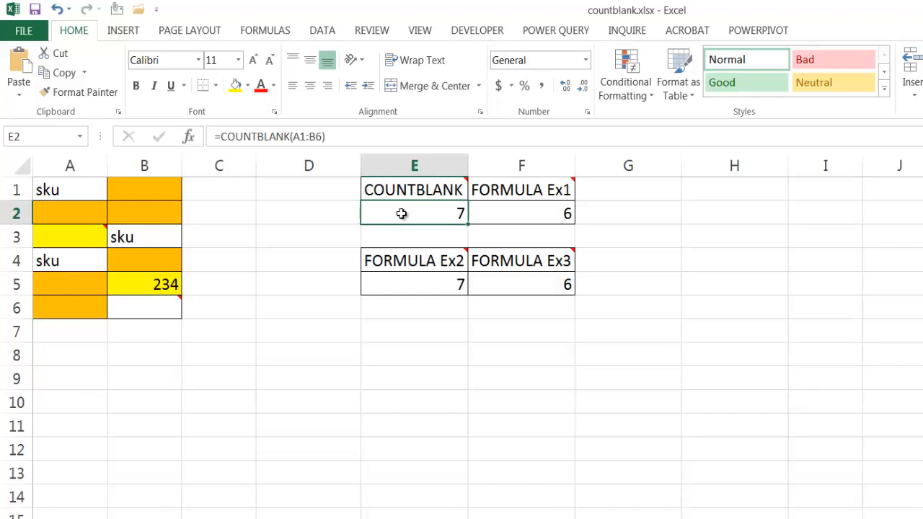
mouse_move(402, 210)
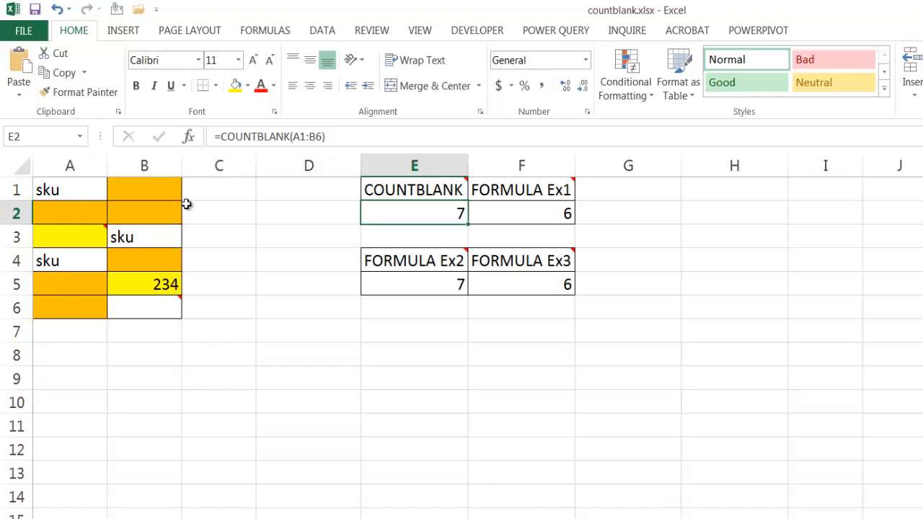
Review cells B1, B4, A6, B6 and the FORMULA Ex1 formula in F2
click(145, 189)
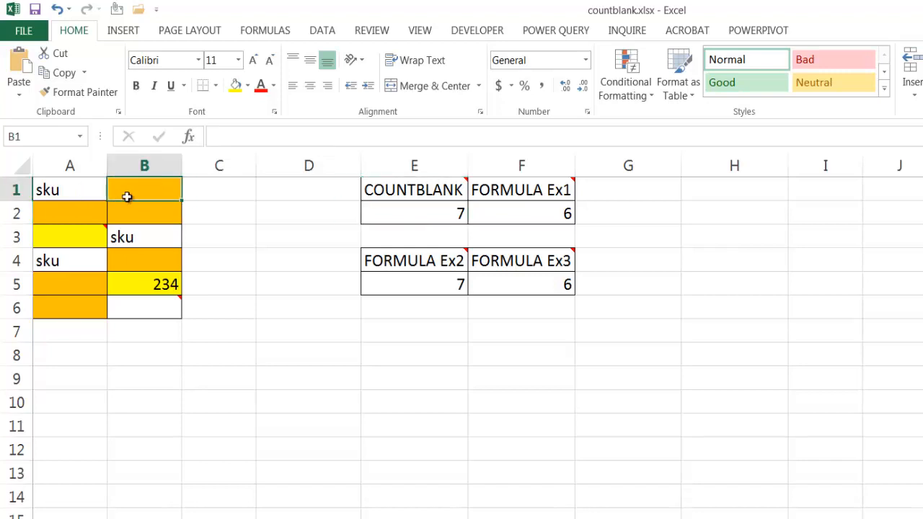
click(144, 259)
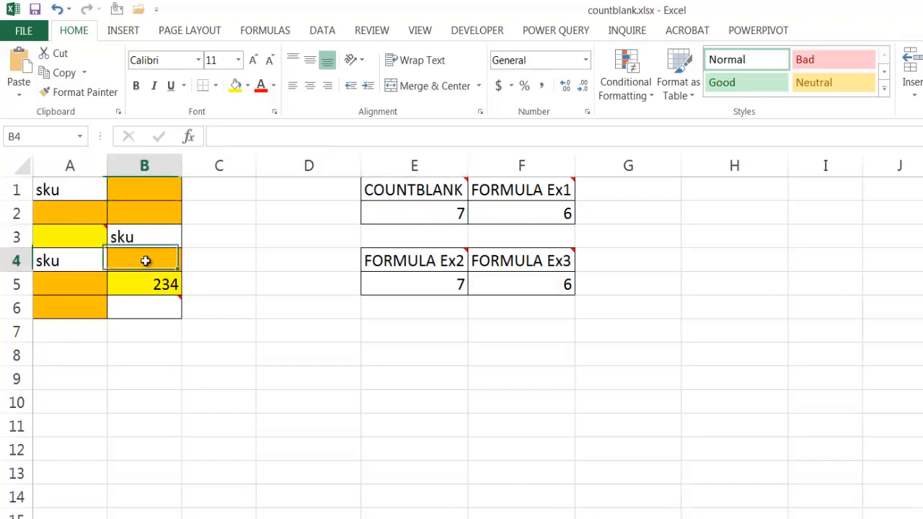
click(69, 307)
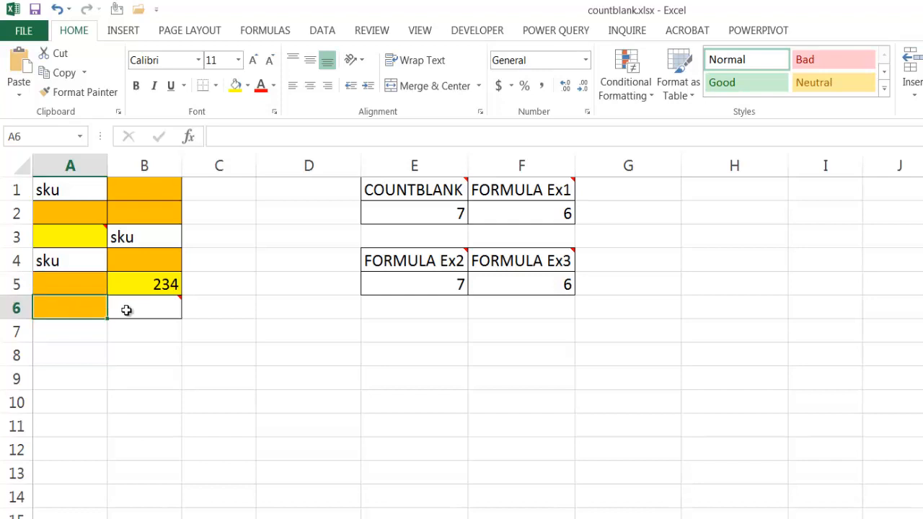
click(144, 308)
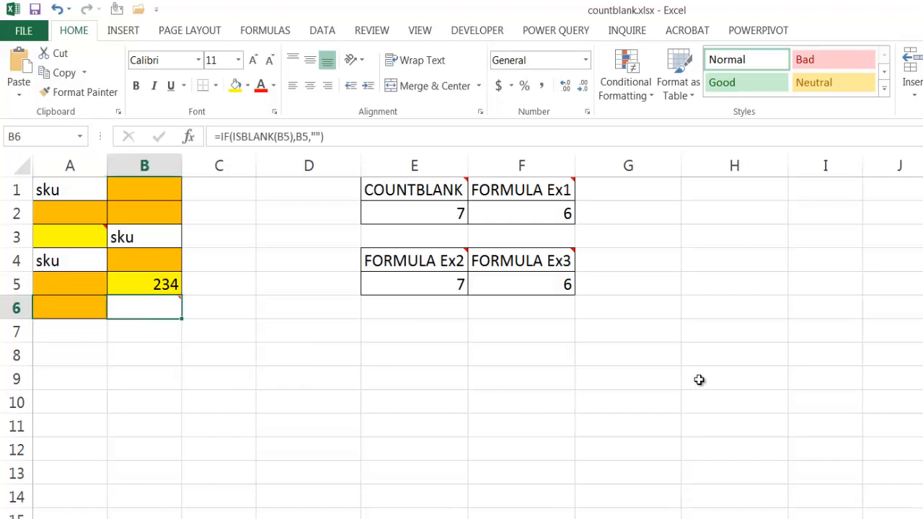
mouse_move(532, 190)
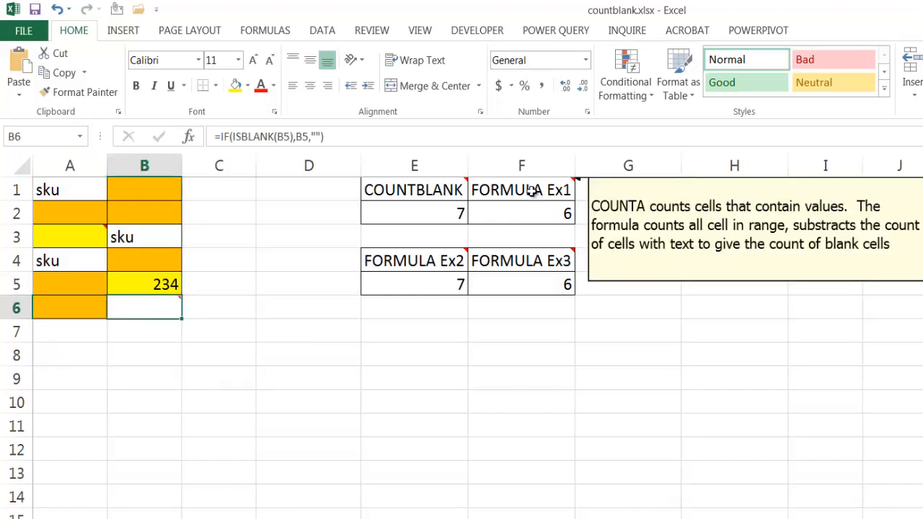
click(522, 214)
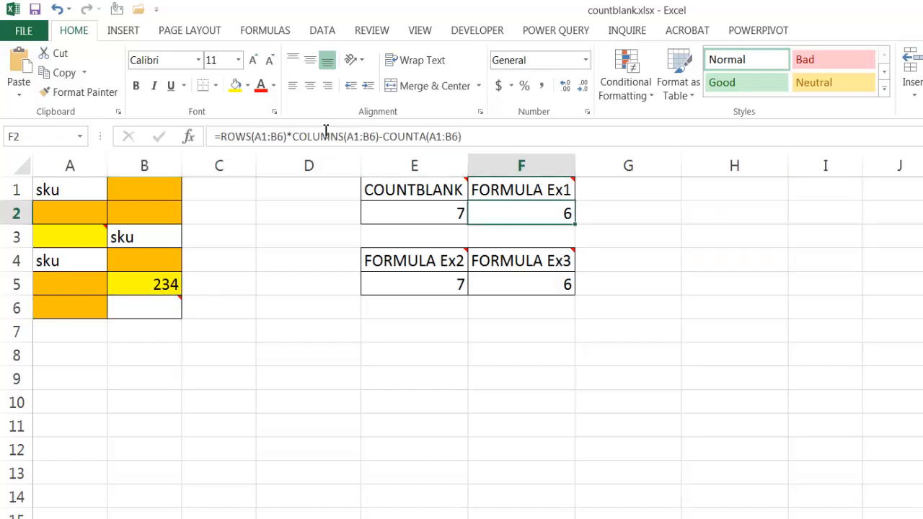
mouse_move(314, 138)
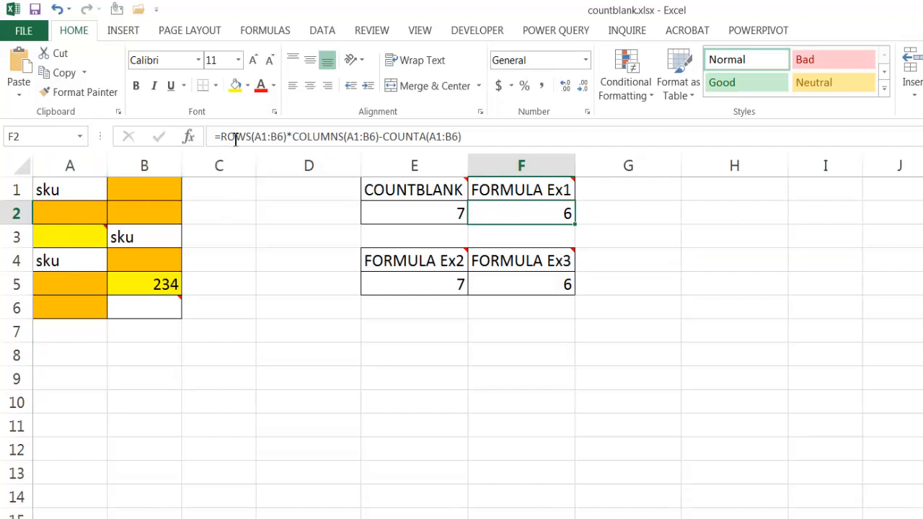
mouse_move(248, 135)
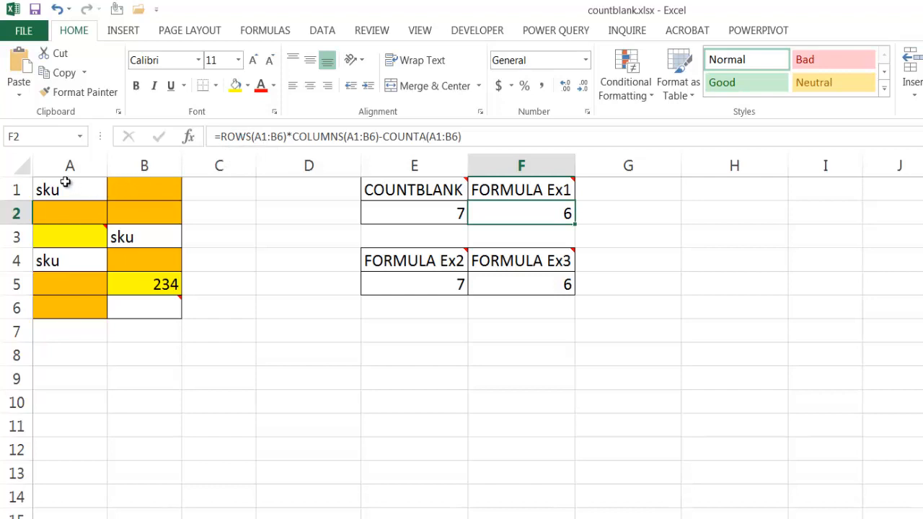
mouse_move(286, 142)
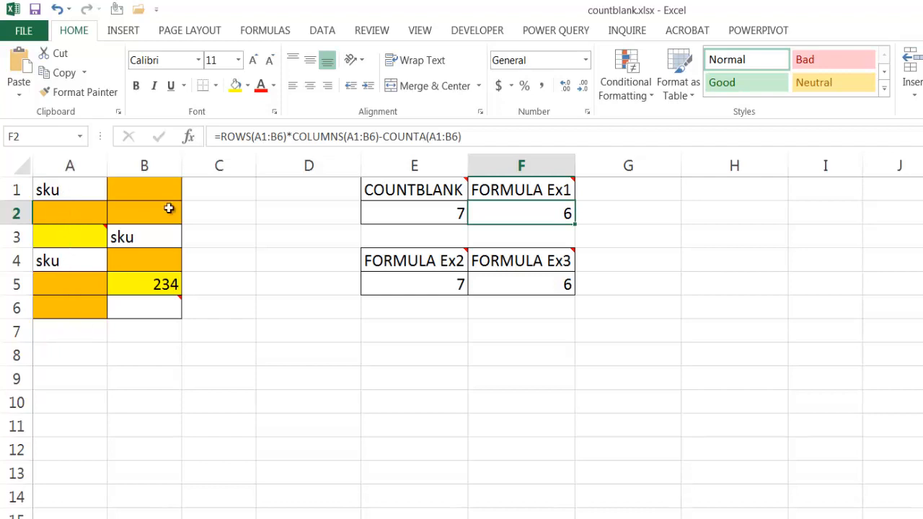
mouse_move(308, 135)
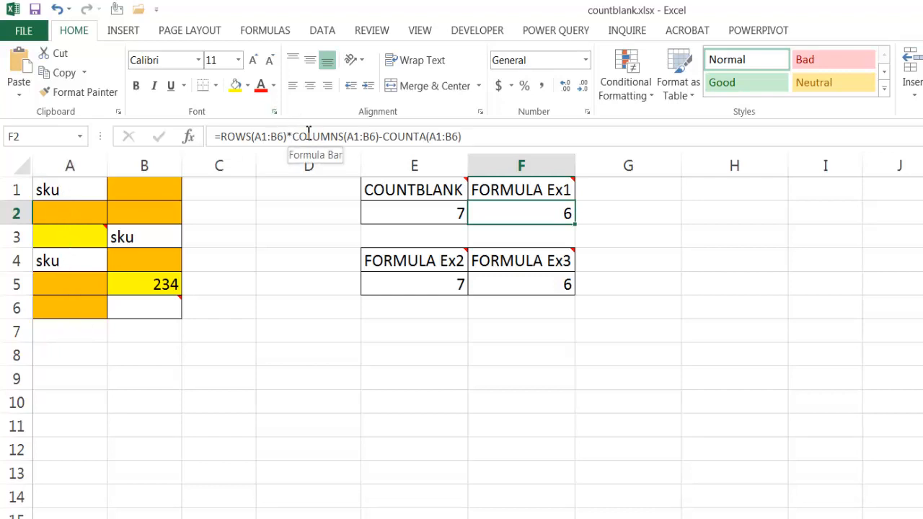
mouse_move(338, 136)
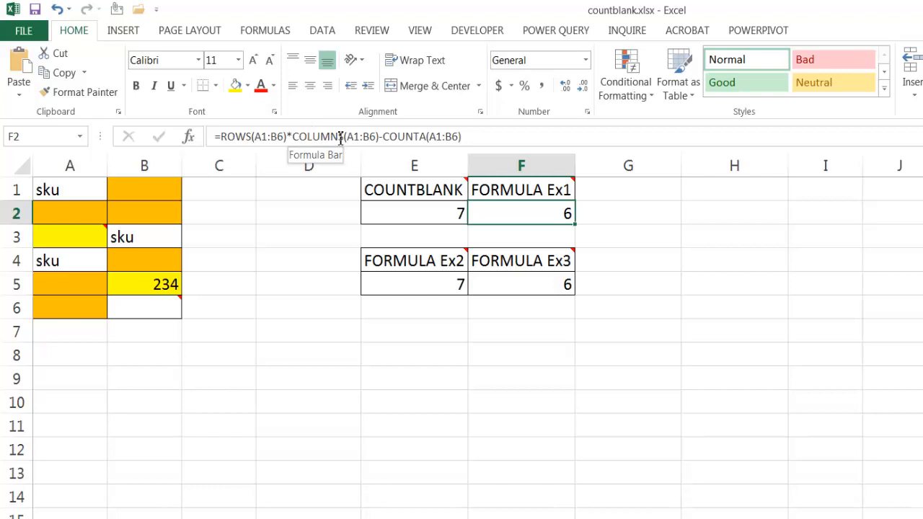
mouse_move(124, 219)
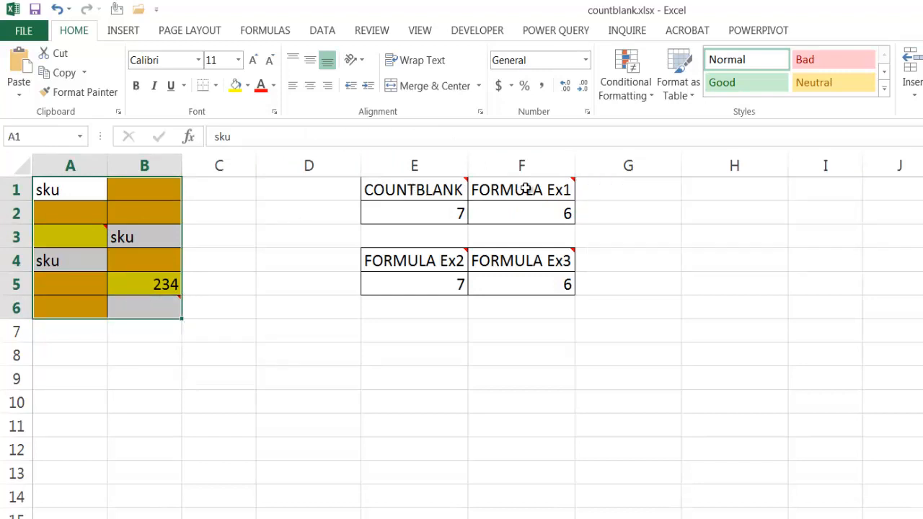
Read the FORMULA Ex1, Ex2 and Ex3 formulas alongside B6's ISBLANK formula
click(522, 190)
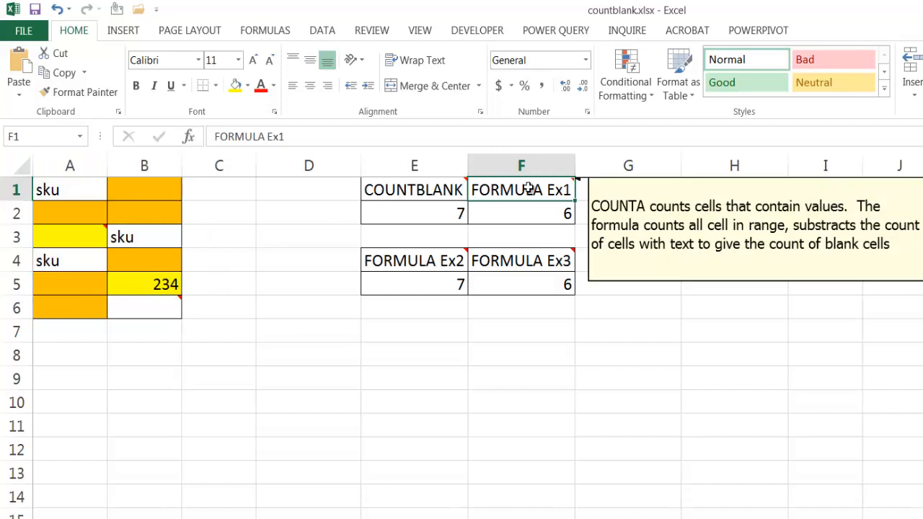
click(522, 213)
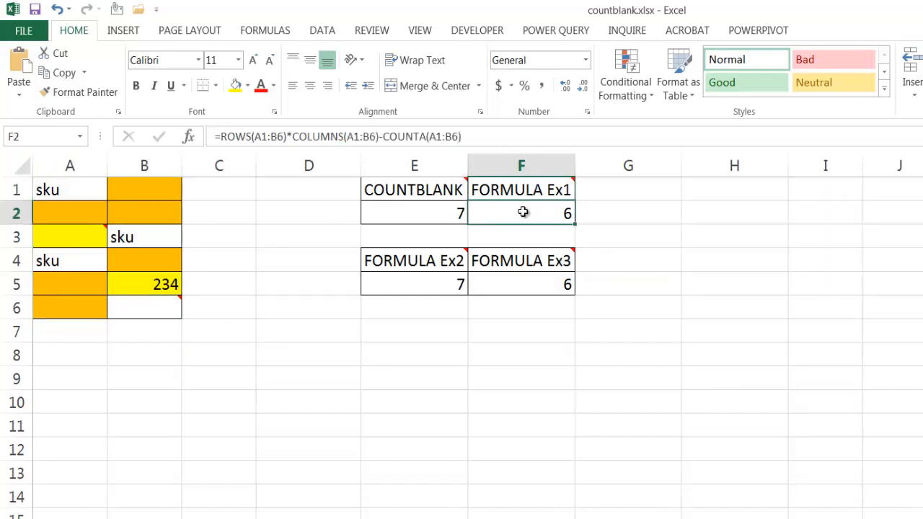
mouse_move(332, 136)
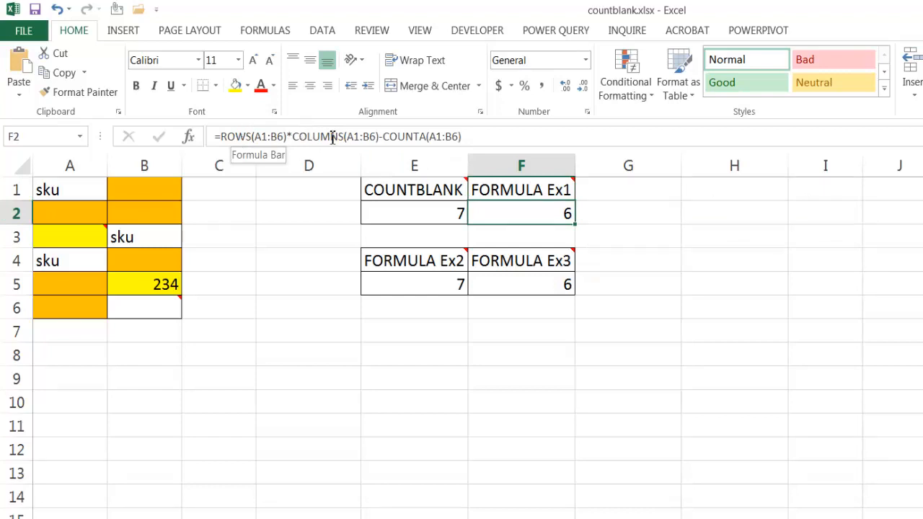
mouse_move(412, 136)
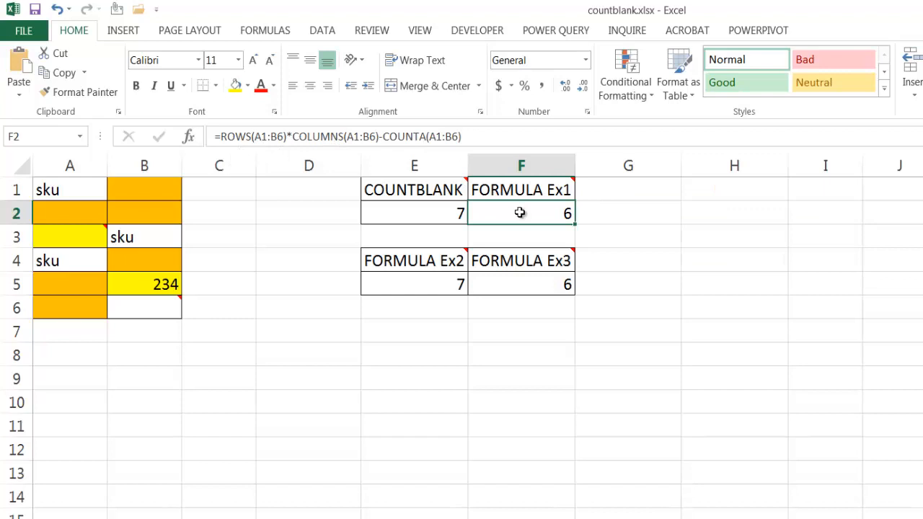
mouse_move(467, 276)
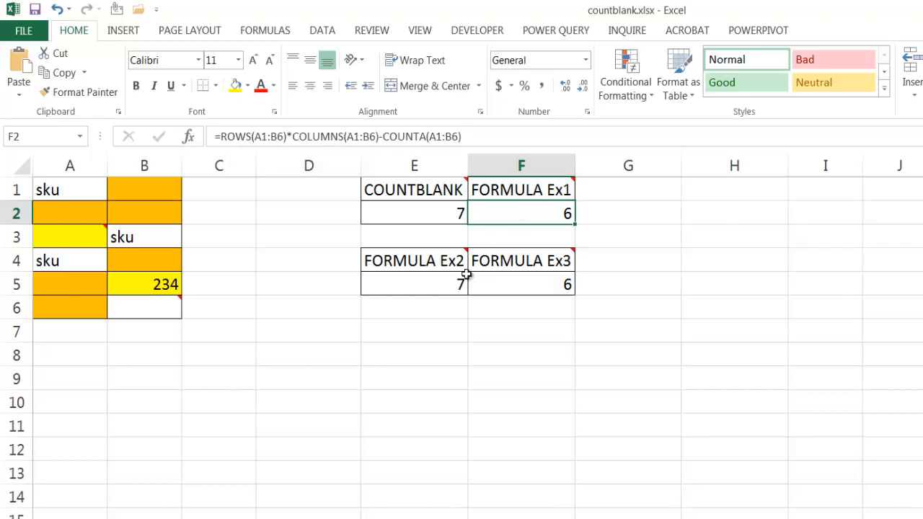
click(414, 283)
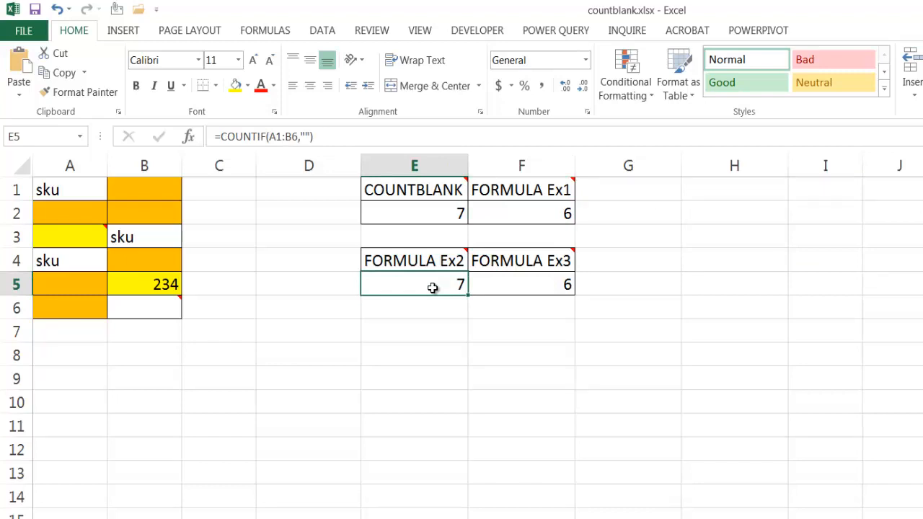
mouse_move(421, 281)
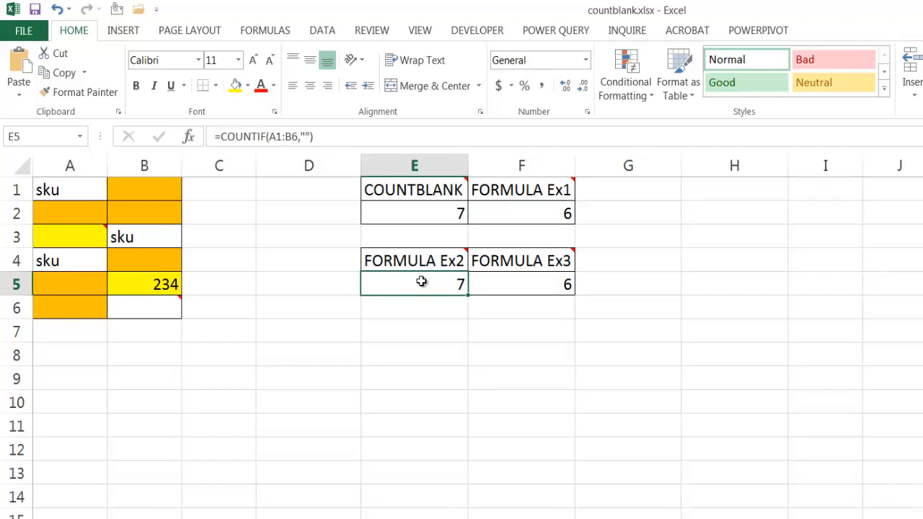
mouse_move(133, 238)
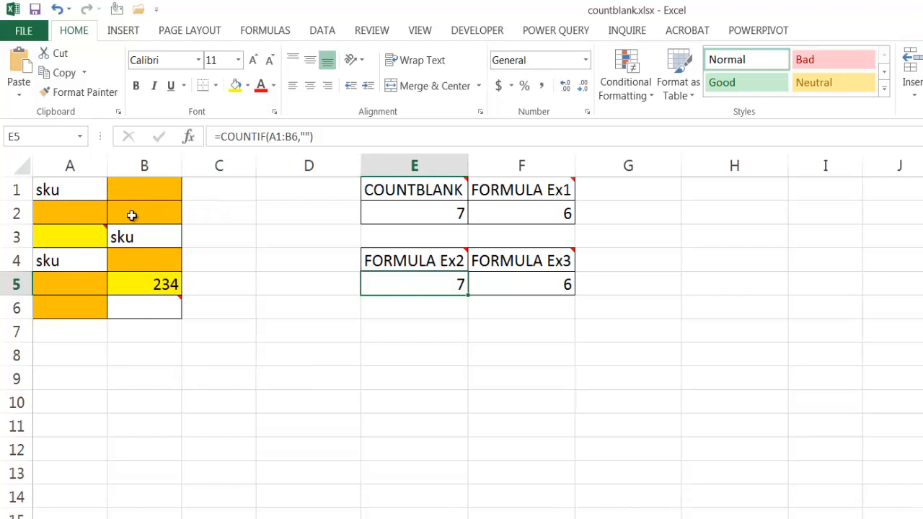
mouse_move(60, 303)
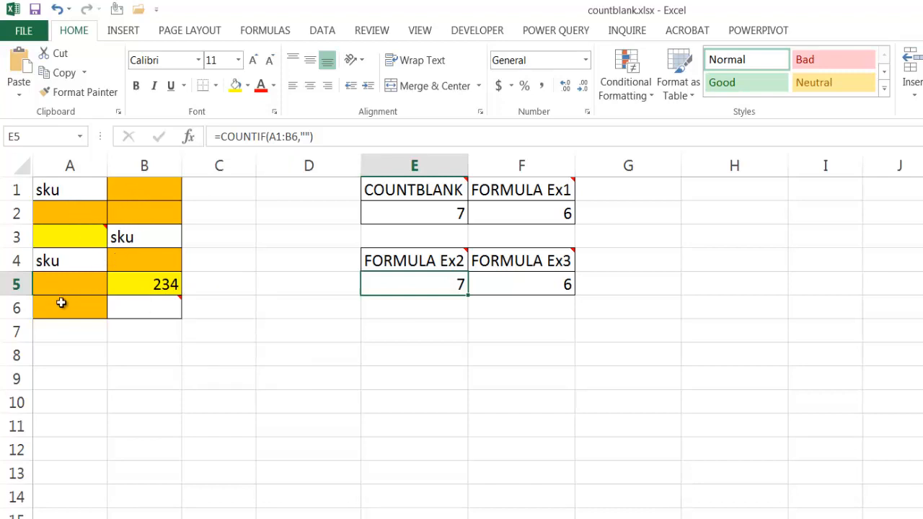
click(144, 307)
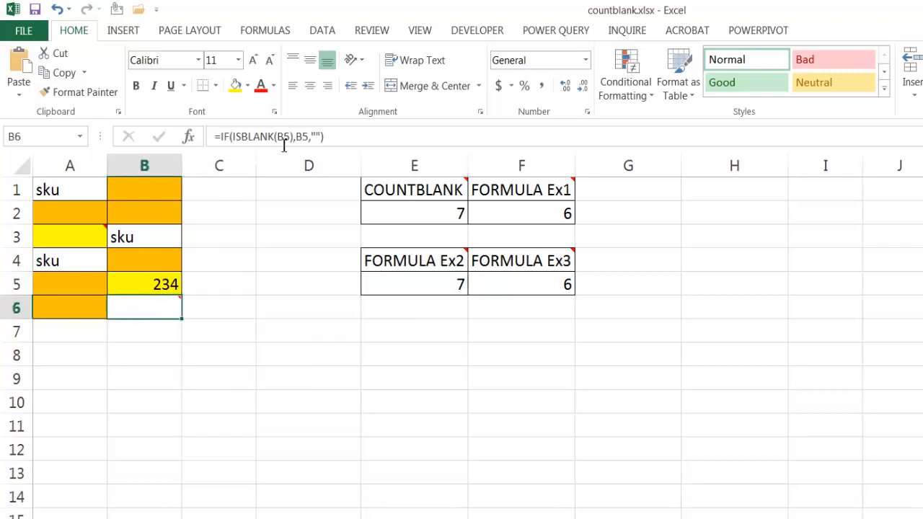
mouse_move(302, 136)
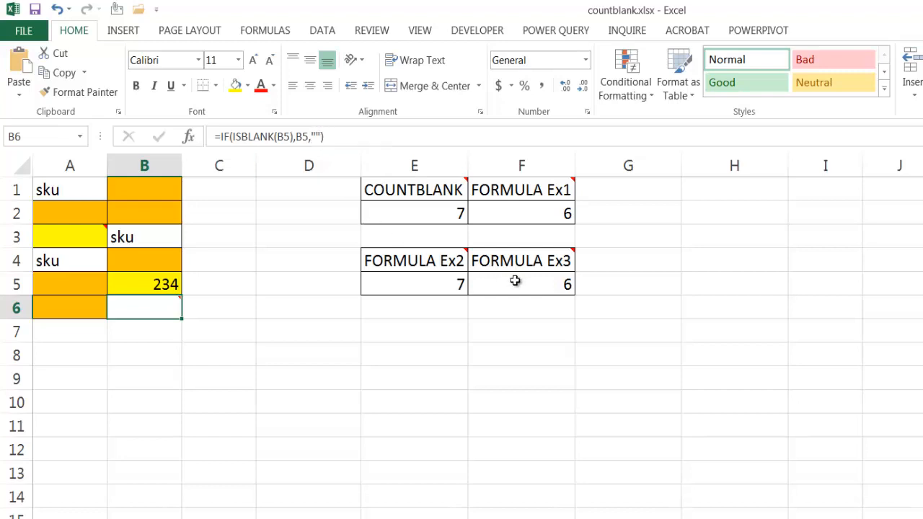
click(522, 283)
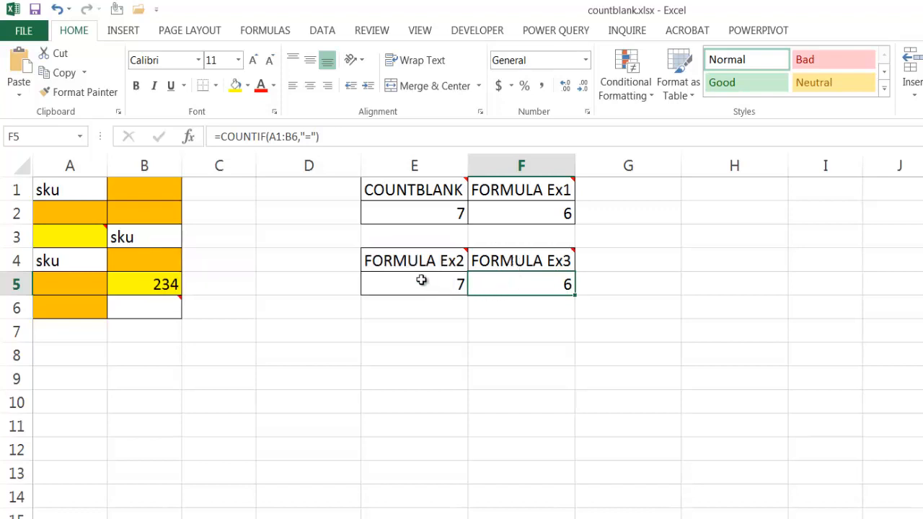
mouse_move(144, 269)
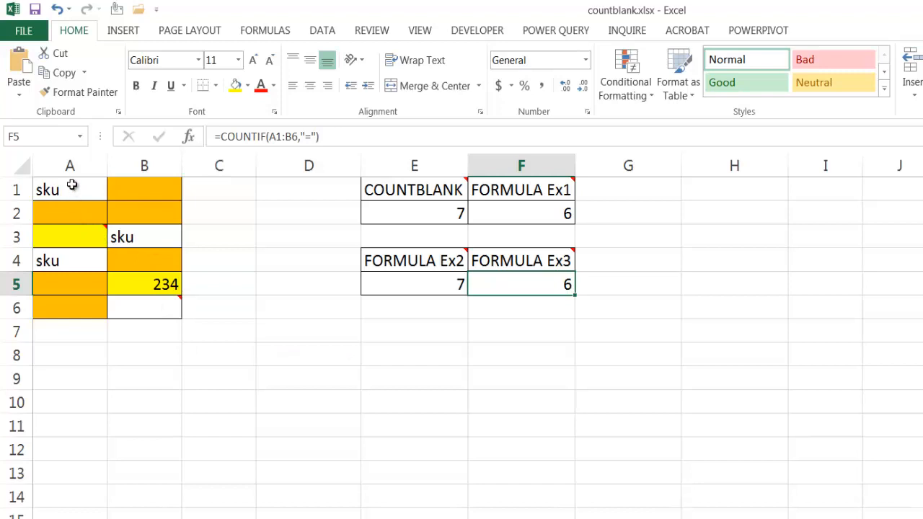
mouse_move(141, 213)
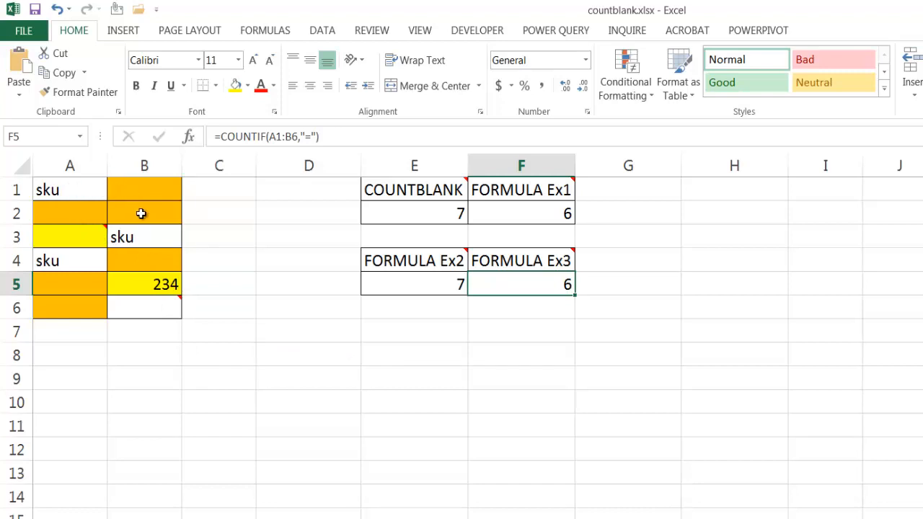
mouse_move(63, 285)
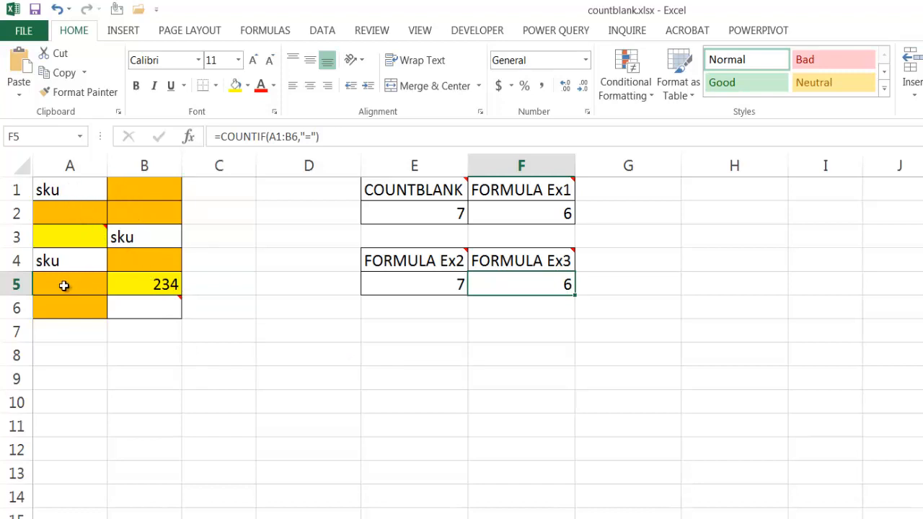
click(69, 236)
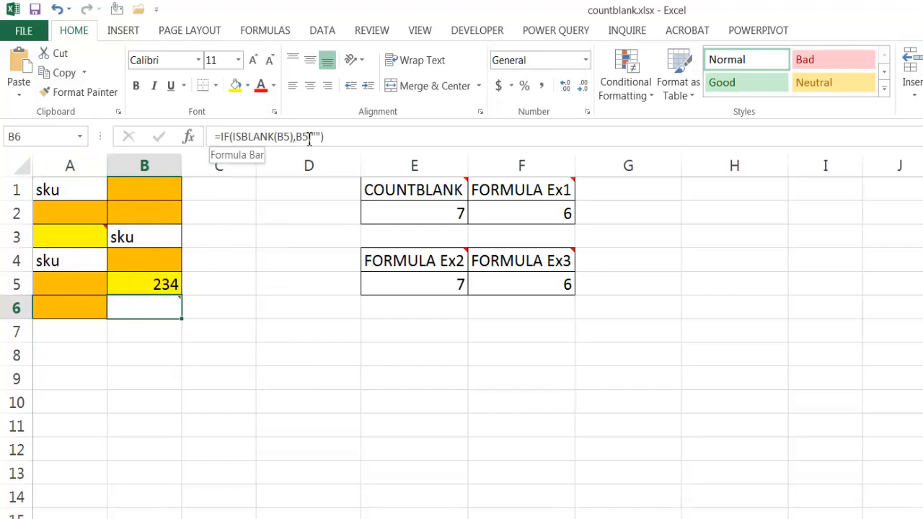
mouse_move(528, 390)
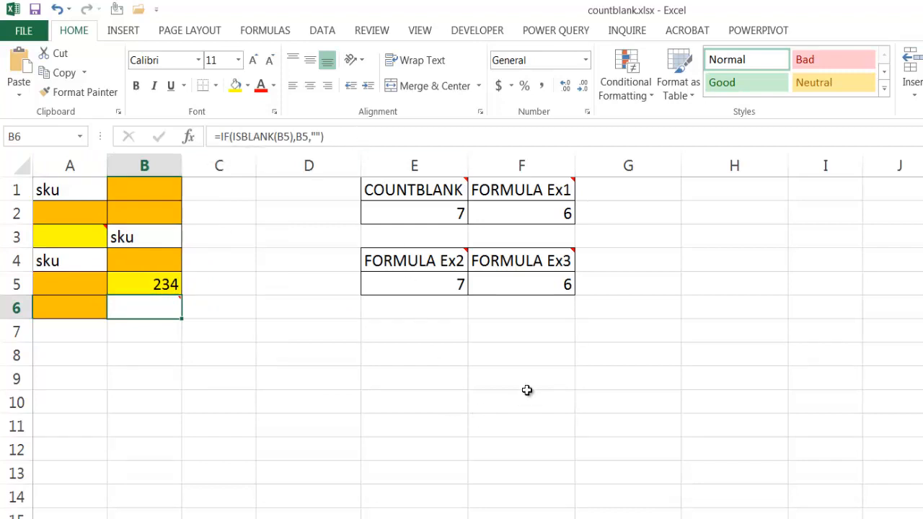
mouse_move(78, 242)
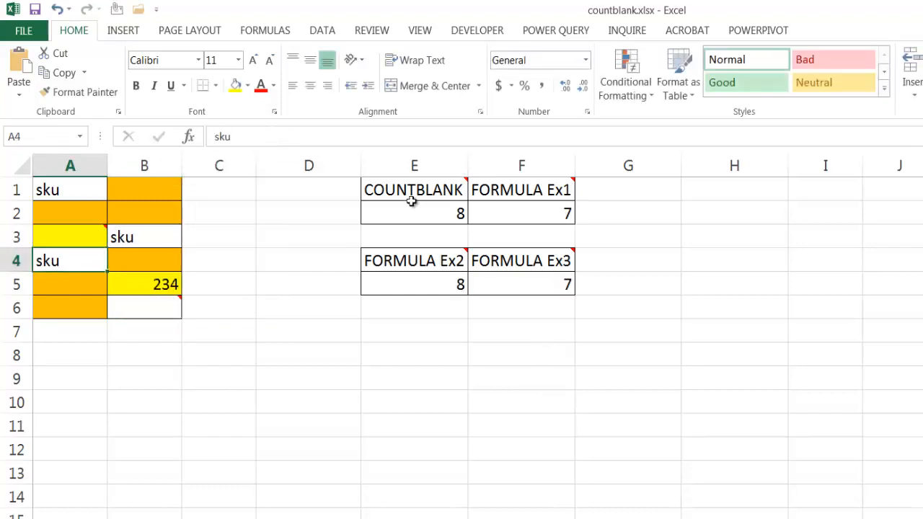
mouse_move(438, 216)
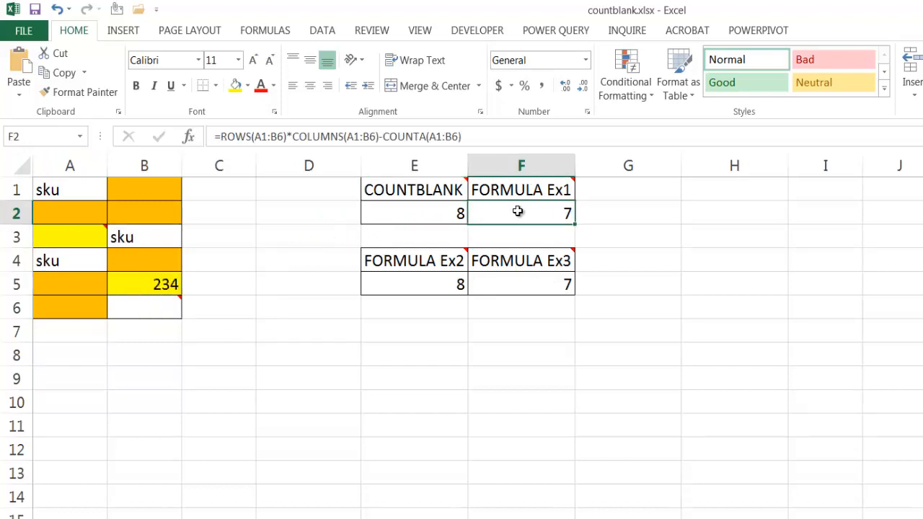
mouse_move(333, 205)
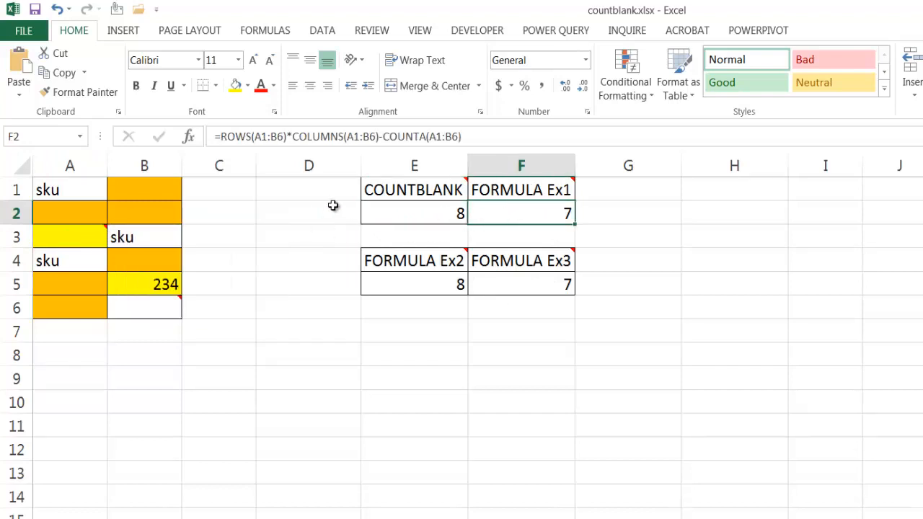
mouse_move(143, 308)
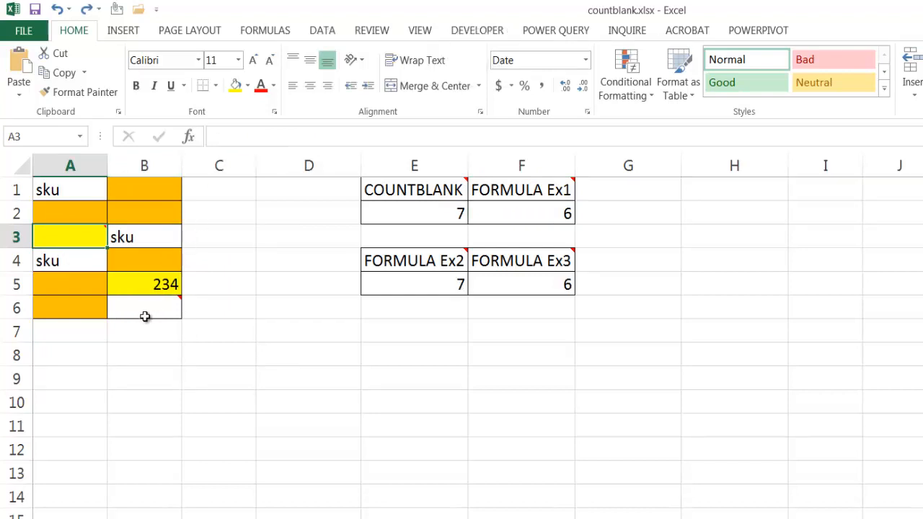
Clear B6's =IF(ISBLANK(B5),B5,"") formula so all four blank counts agree
text(=IF(ISBLANK(B5),B5,""))
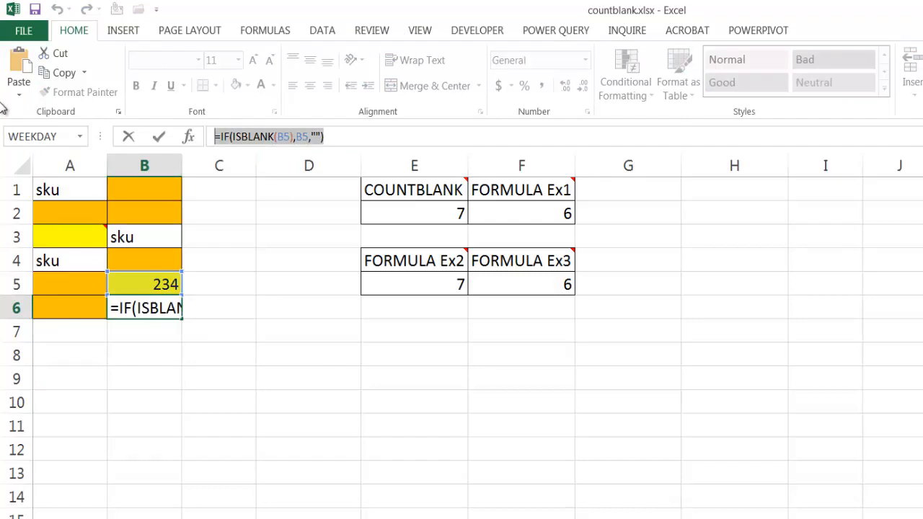
key(enter)
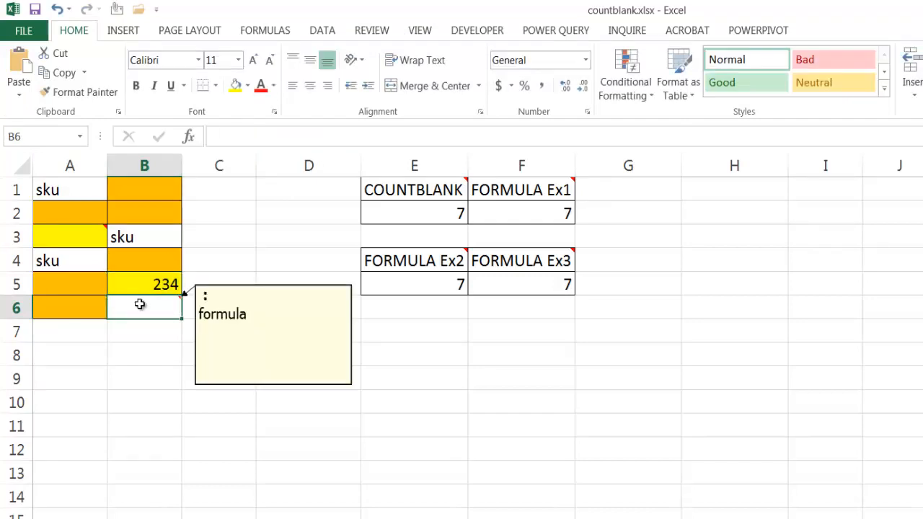
mouse_move(141, 211)
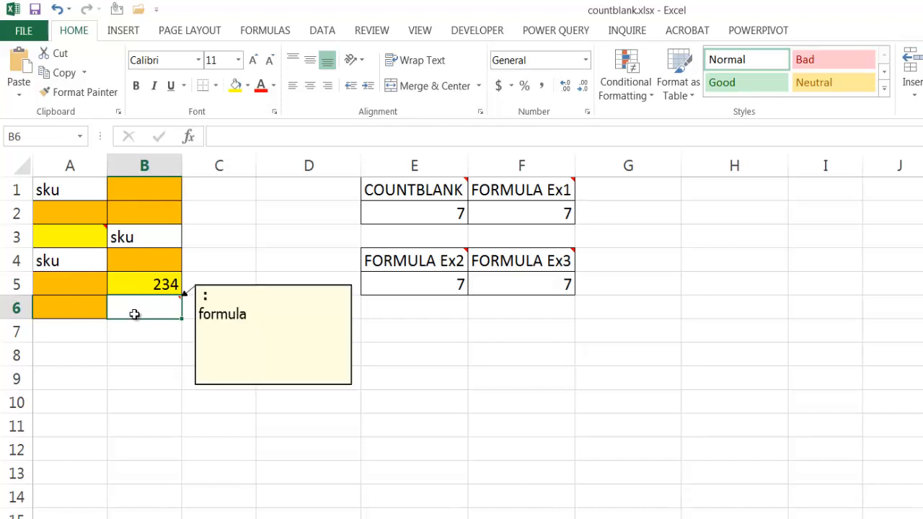
click(69, 236)
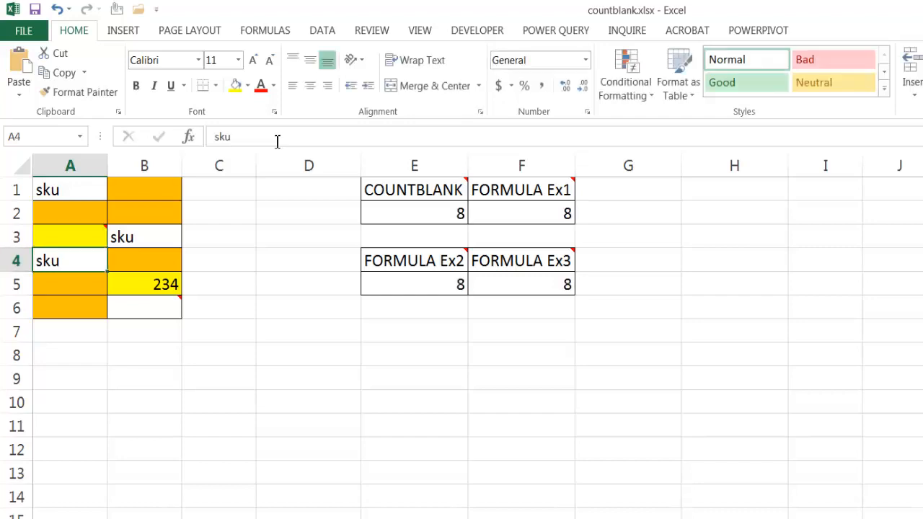
mouse_move(87, 221)
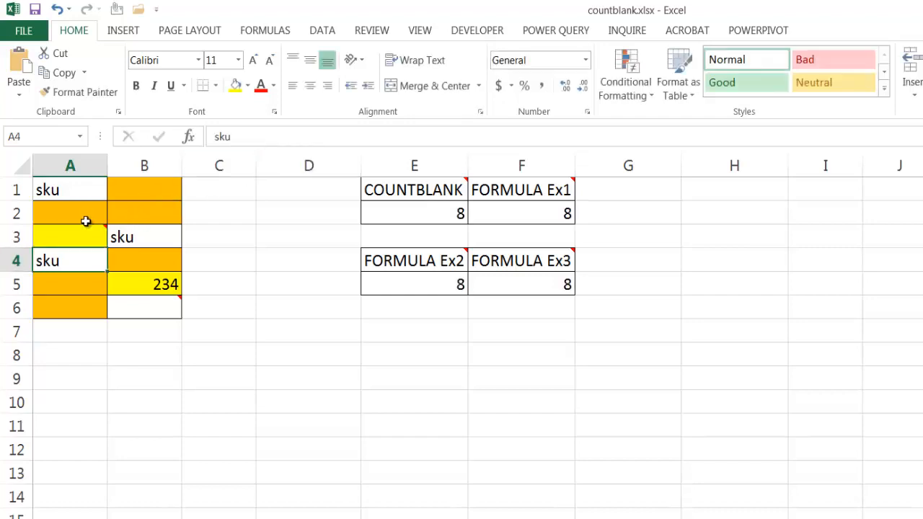
mouse_move(118, 311)
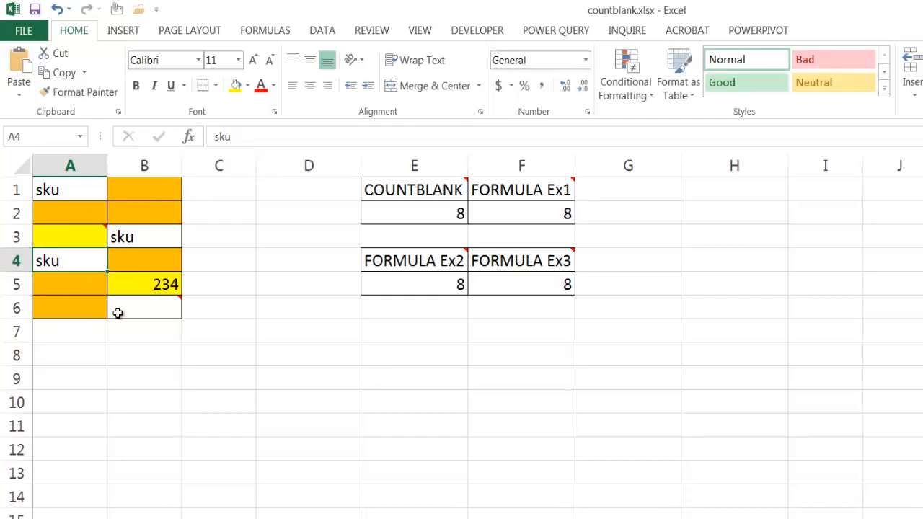
Select the yellow cell A3 to empty it
click(69, 236)
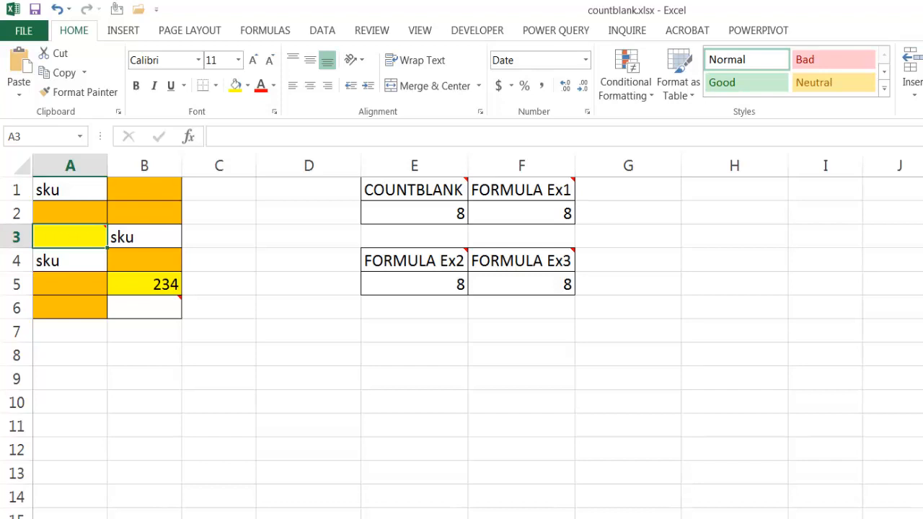
mouse_move(92, 189)
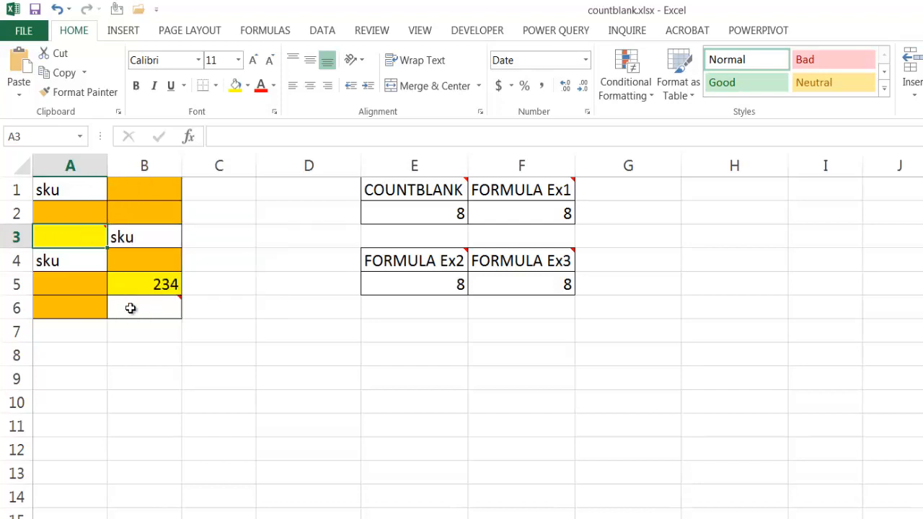
Select cell B6 to restore its =IF(ISBLANK(B5),B5,"") formula
click(144, 308)
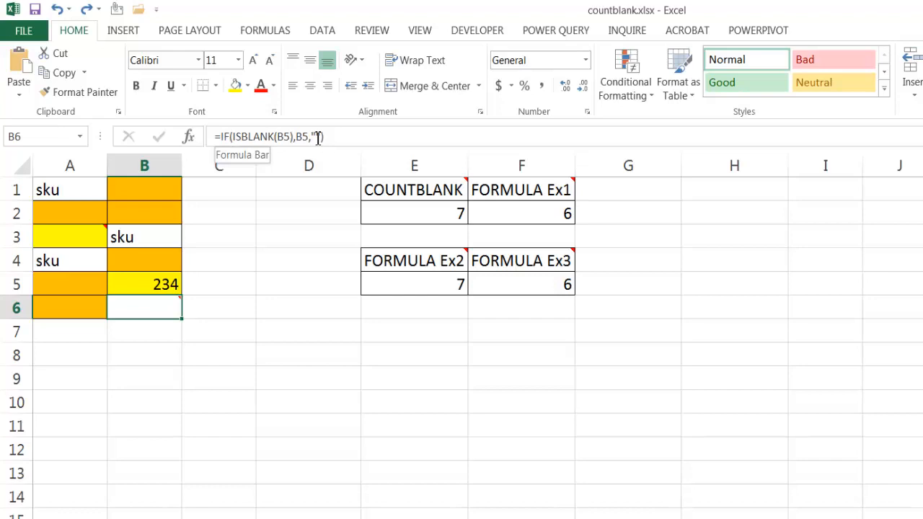
mouse_move(521, 191)
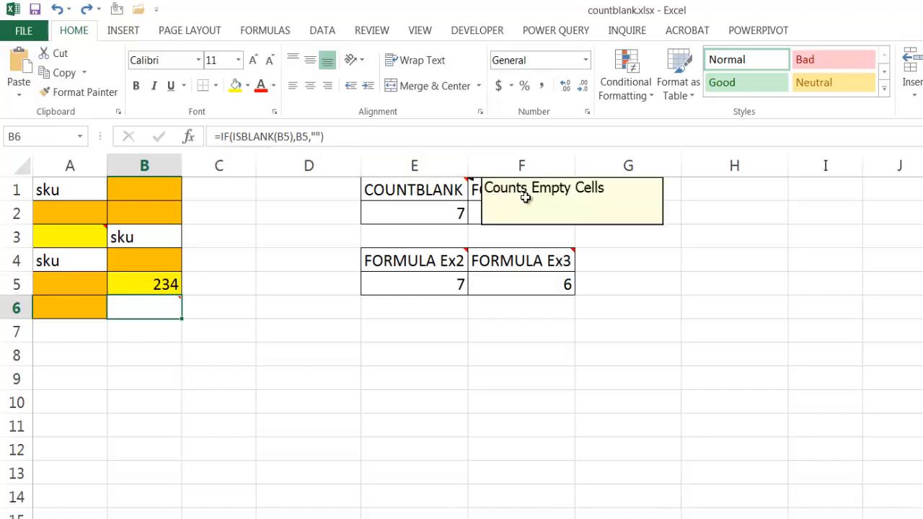